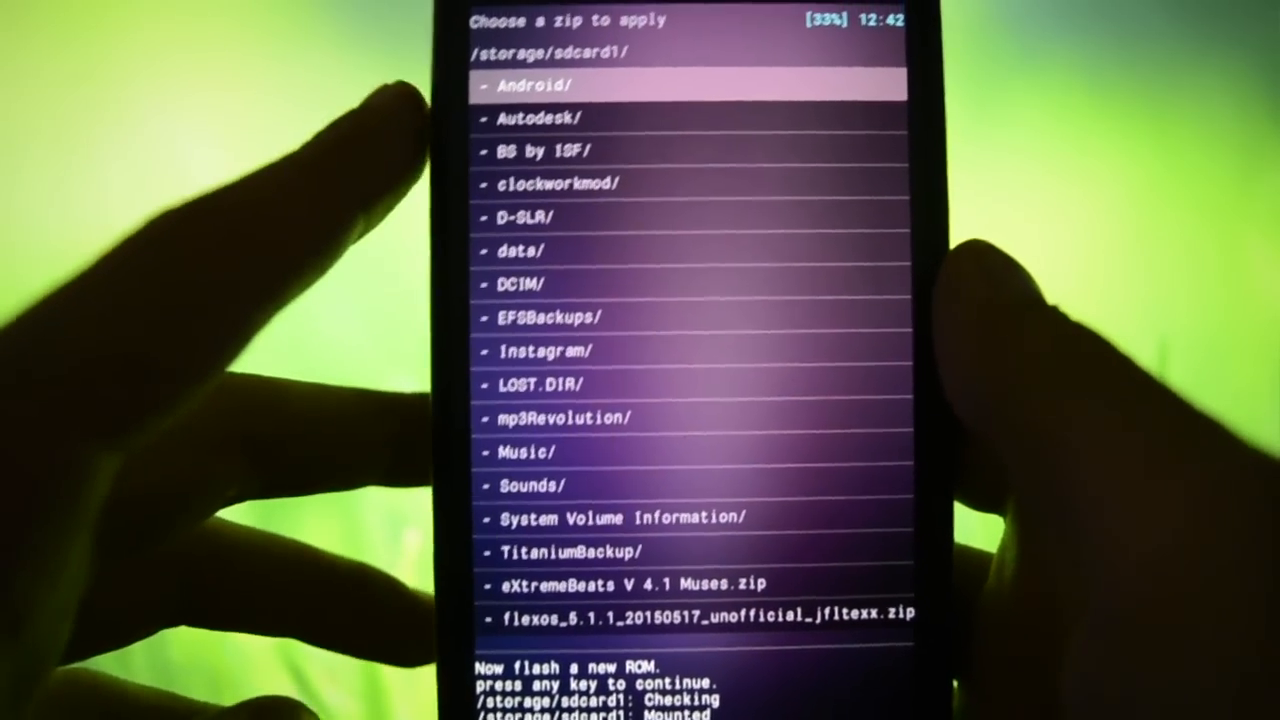
{"action": "scroll", "scroll_direction": "down", "scroll_amount": 3}
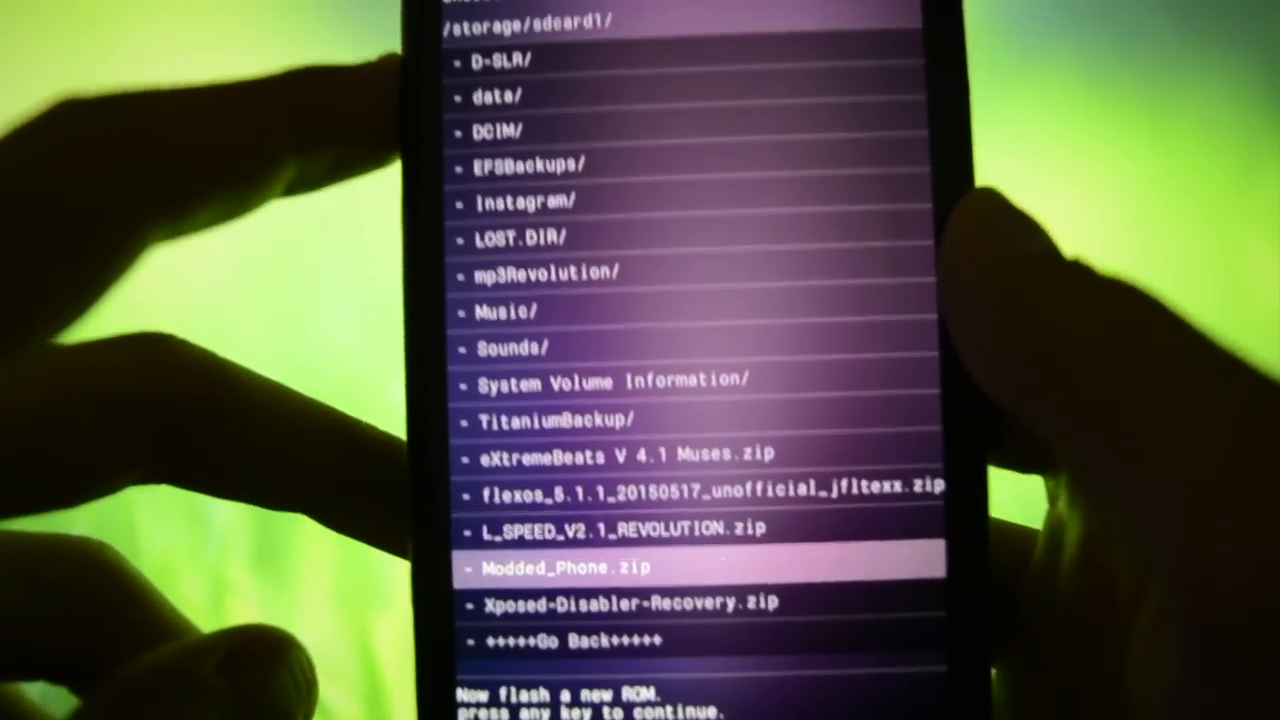